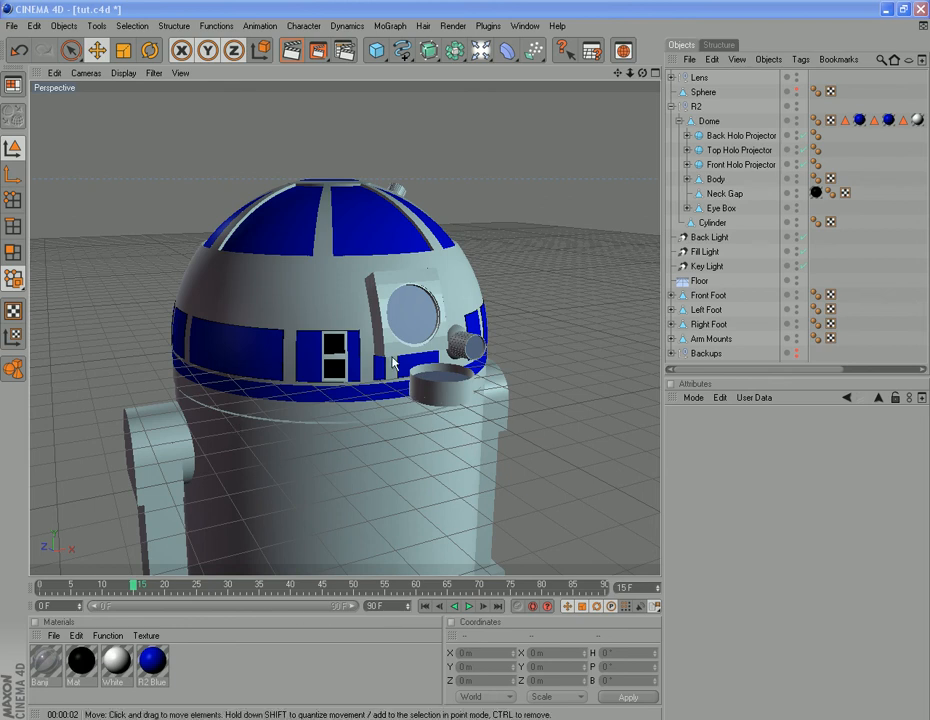
pyautogui.moveTo(445, 413)
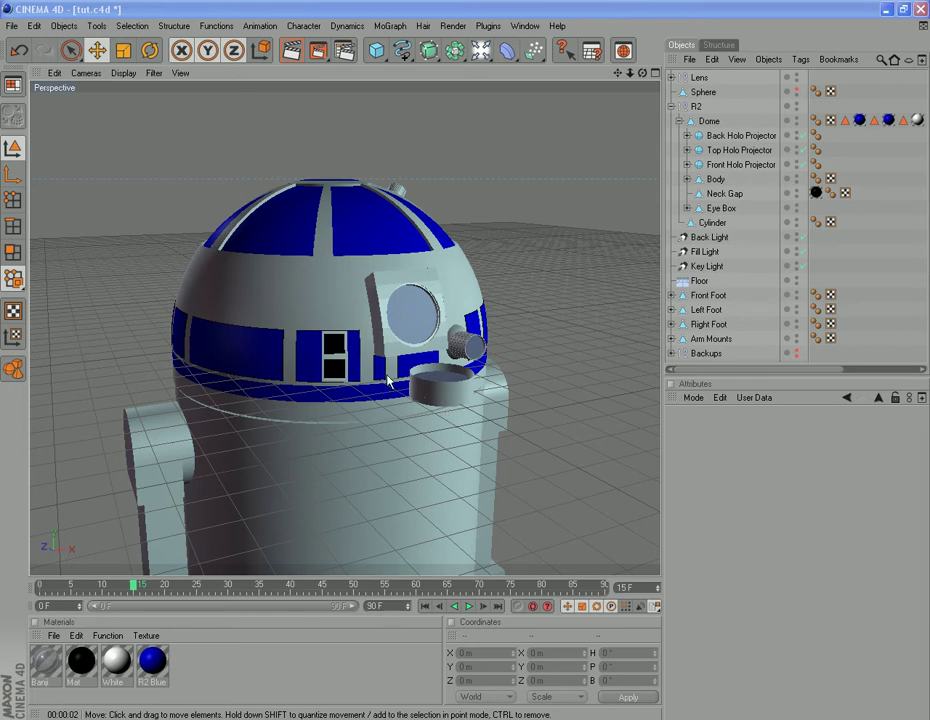
pyautogui.moveTo(260, 7)
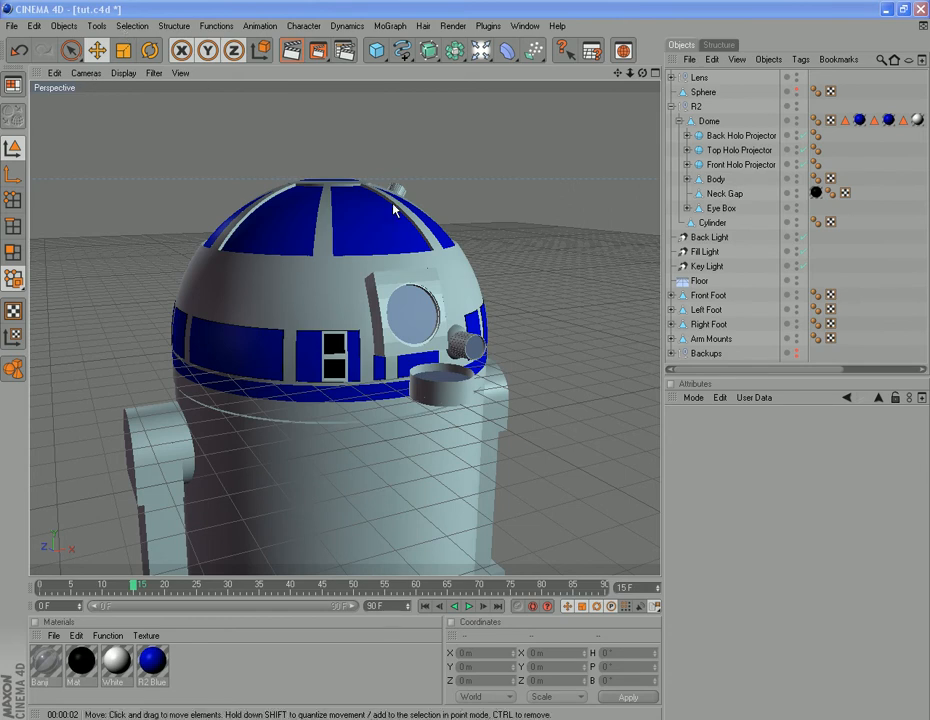
pyautogui.moveTo(335, 375)
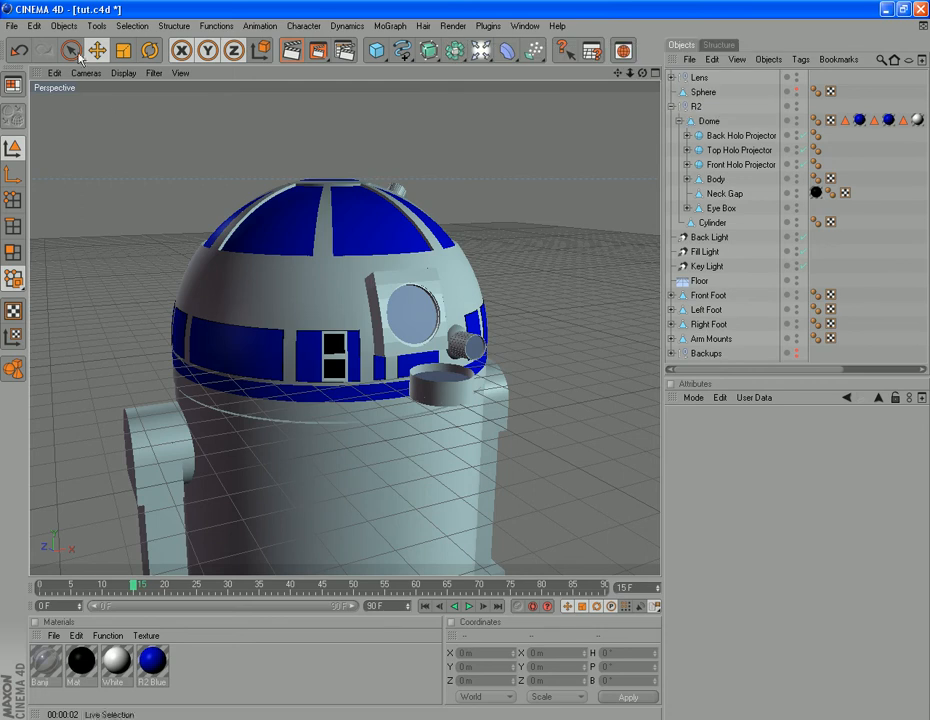
# Step: Add a Boole object set to A subtract B with Create single object ticked
pyautogui.click(64, 25)
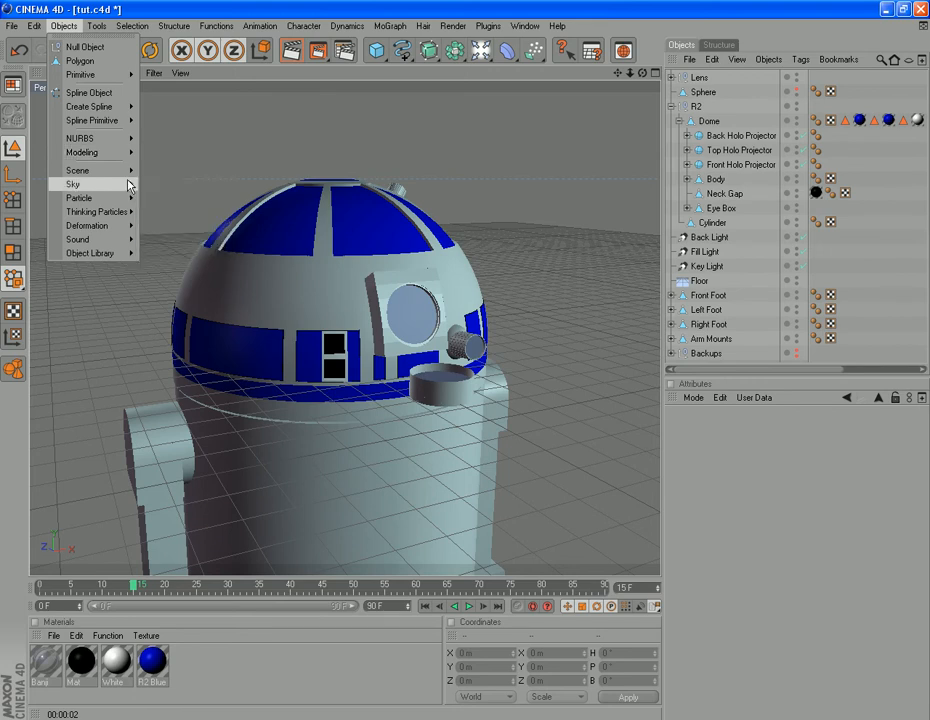
pyautogui.click(73, 184)
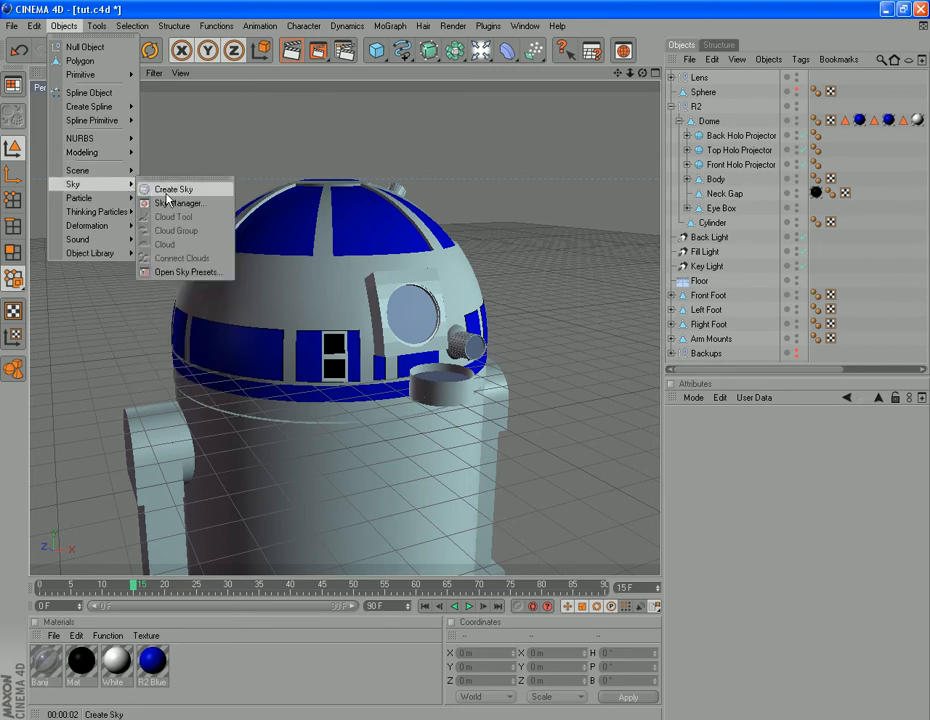
pyautogui.moveTo(80, 138)
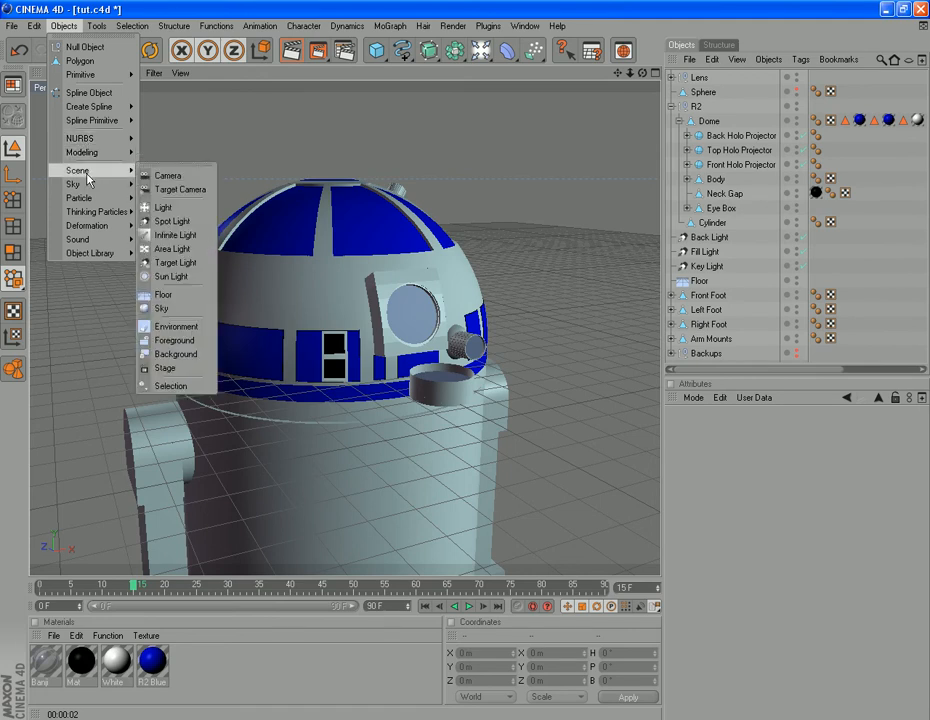
pyautogui.click(488, 25)
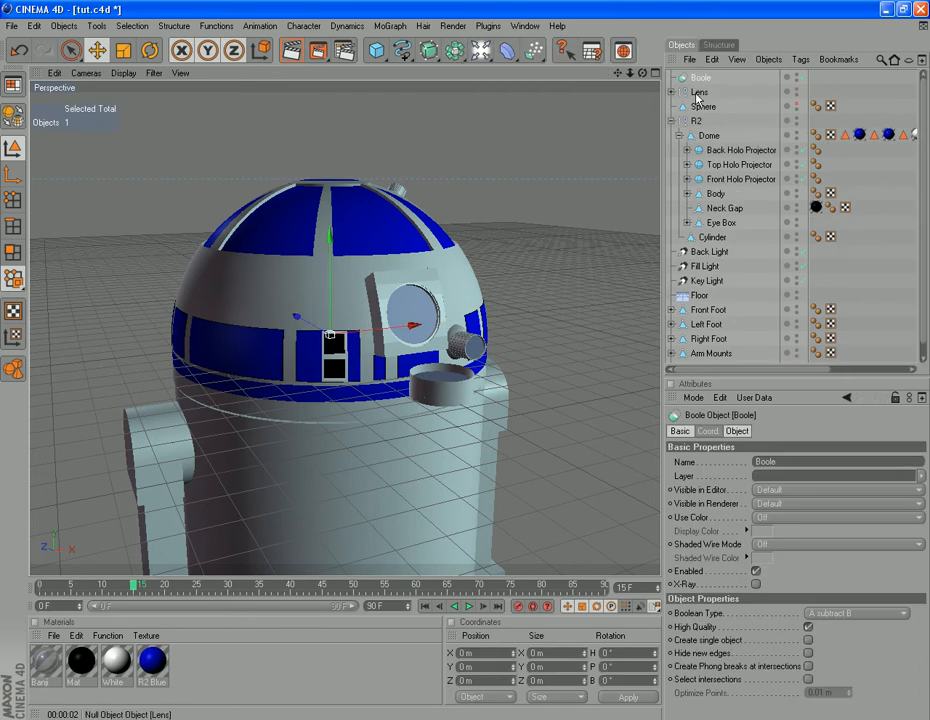
pyautogui.moveTo(711, 521)
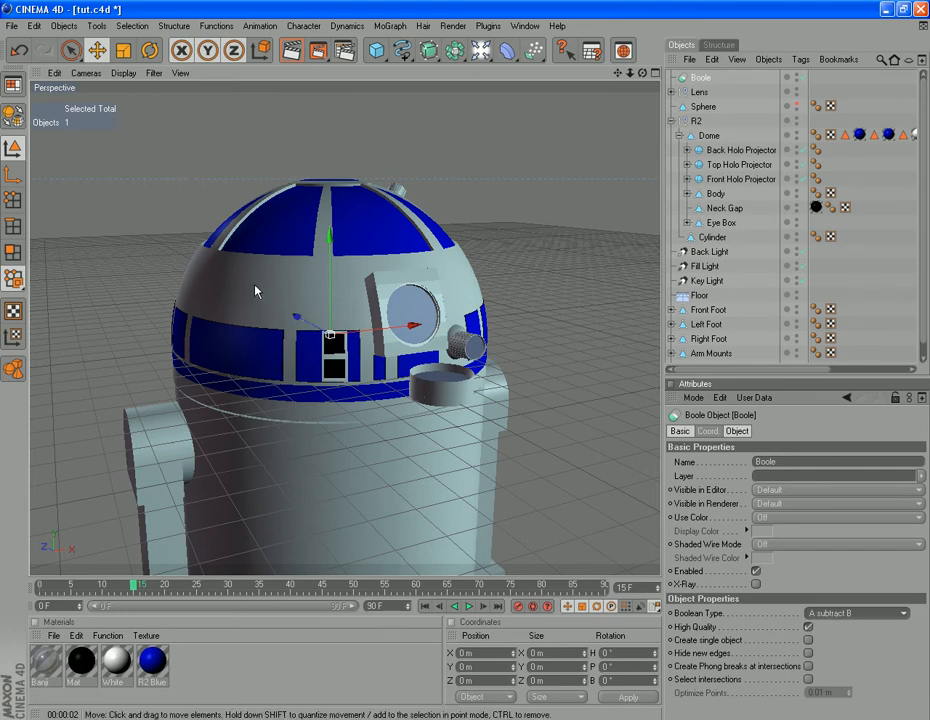
pyautogui.moveTo(322, 408)
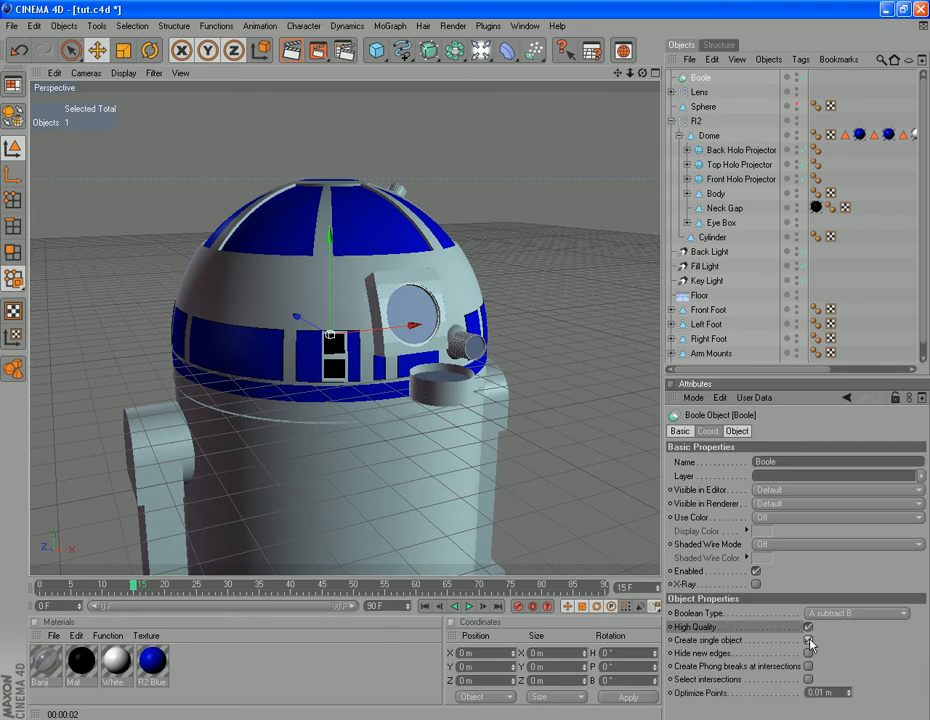
pyautogui.click(808, 640)
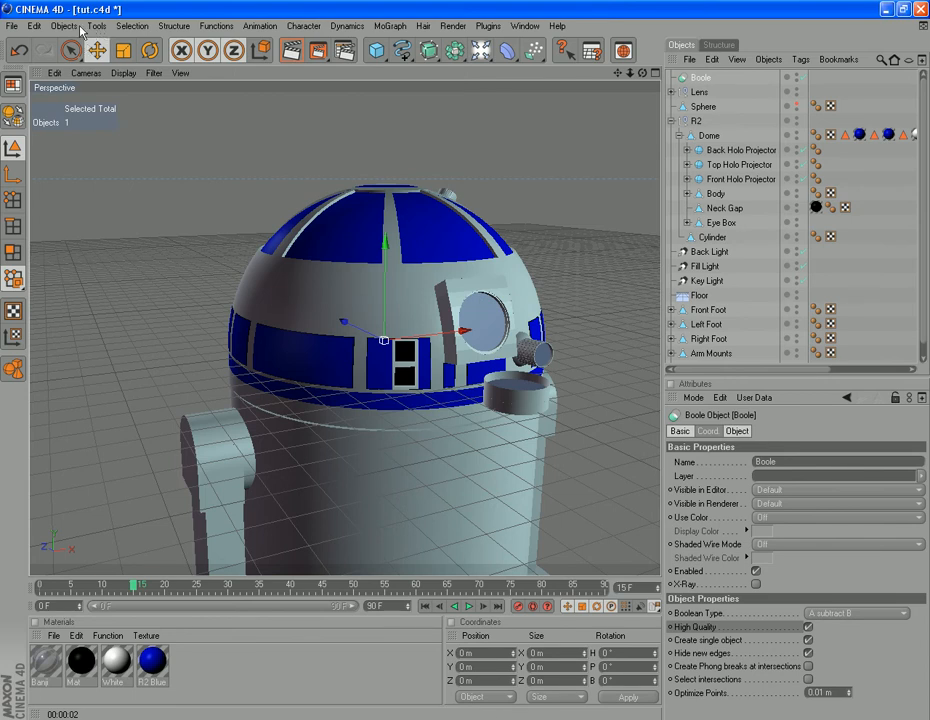
# Step: Create a cylinder, drag it onto the dome's eye area, and set its radius to 92 m
pyautogui.click(64, 26)
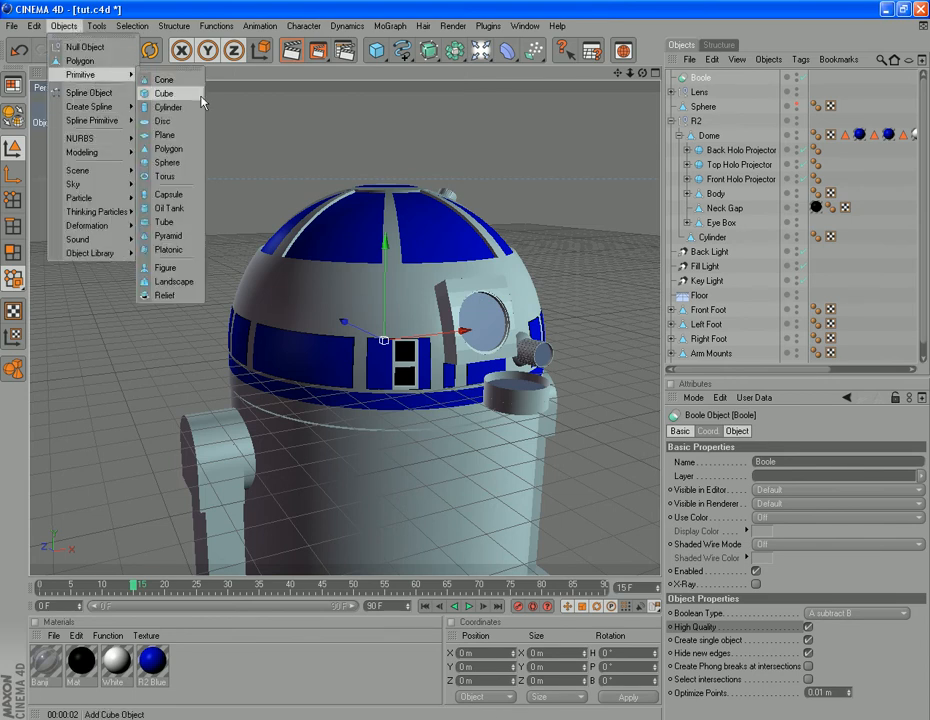
pyautogui.click(168, 107)
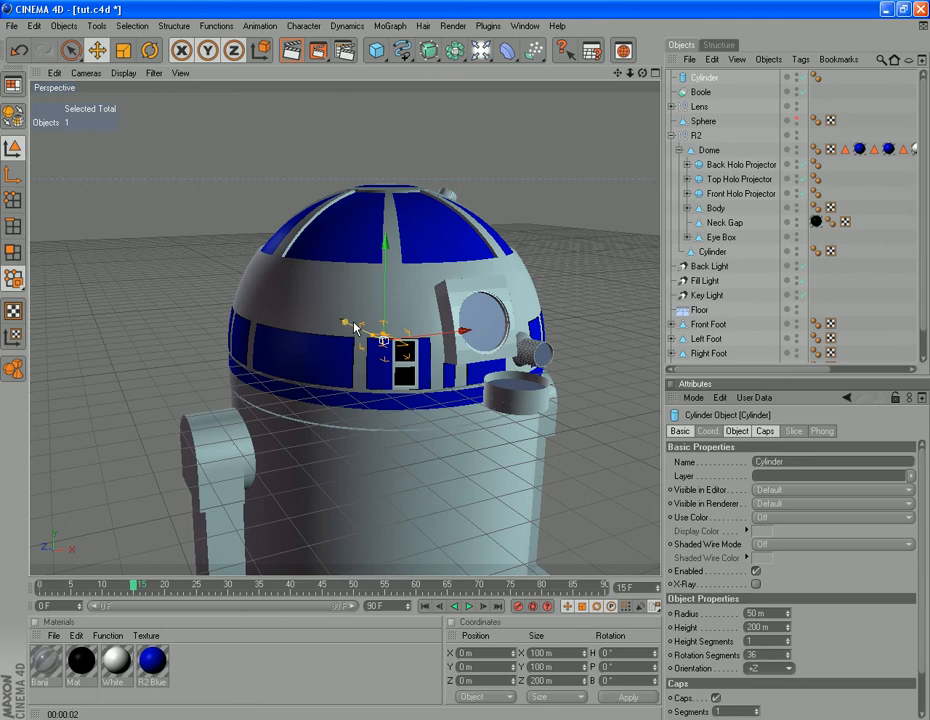
pyautogui.moveTo(385, 330); pyautogui.dragTo(500, 395)
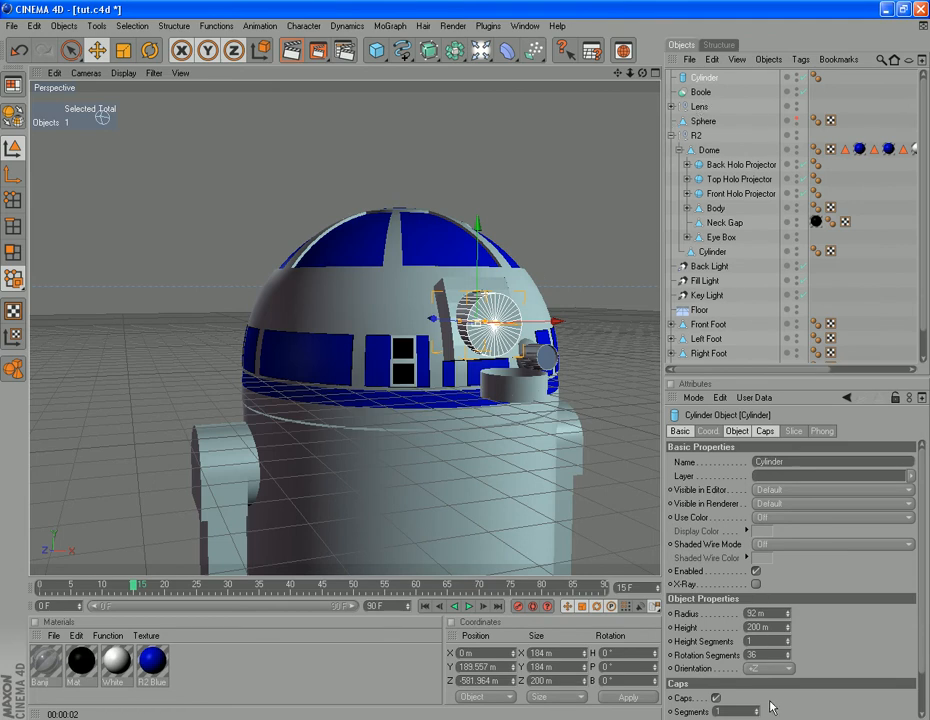
pyautogui.click(701, 91)
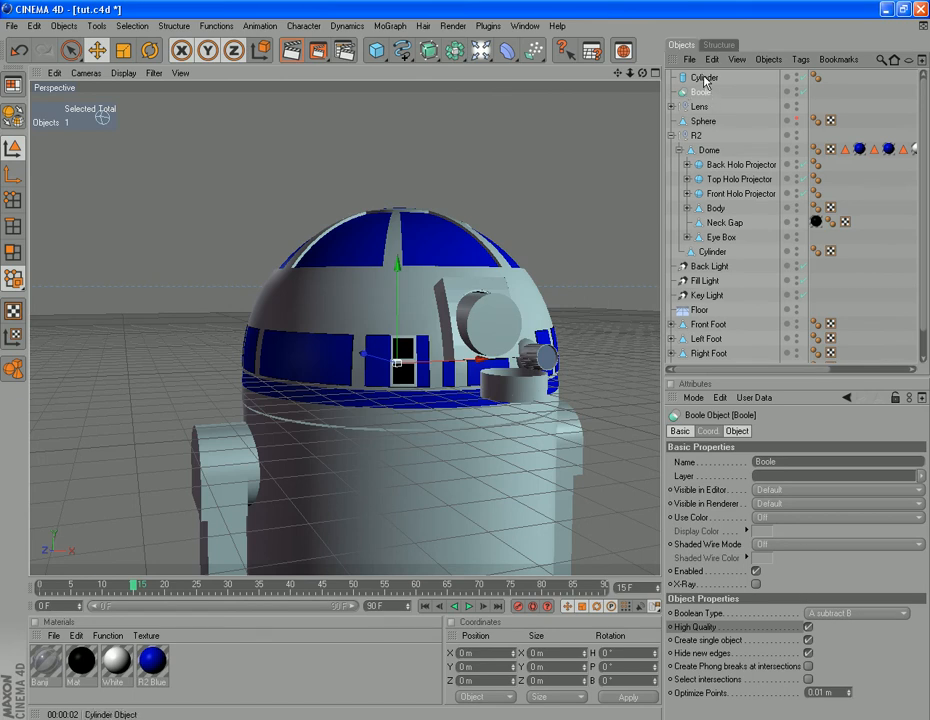
# Step: Nest R2 and the cylinder under the Boole object and render to check the eye hole
pyautogui.click(704, 77)
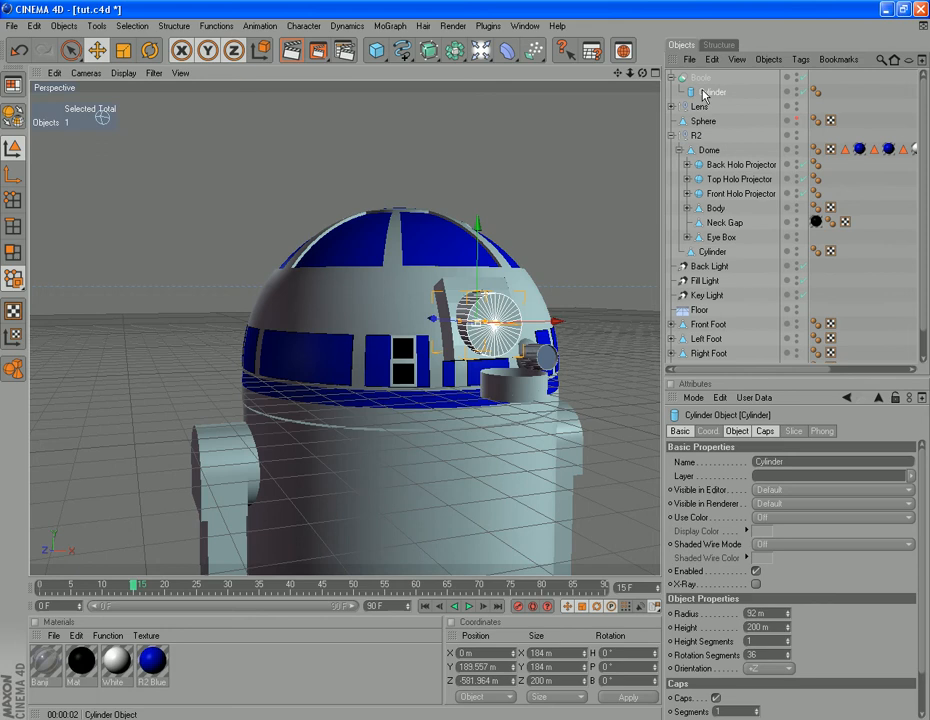
pyautogui.click(708, 150)
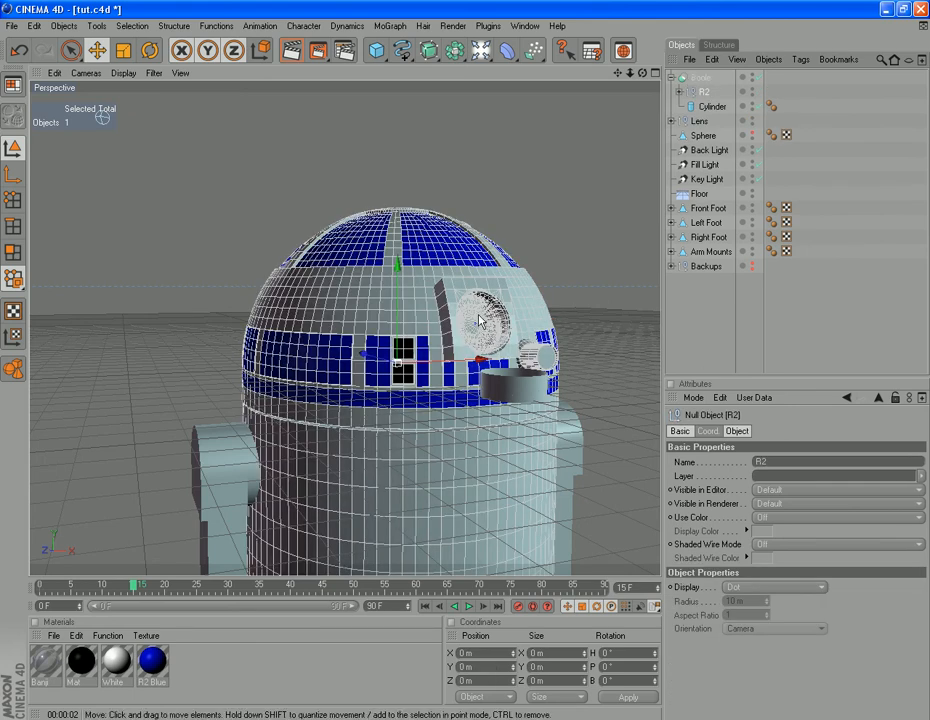
pyautogui.click(453, 25)
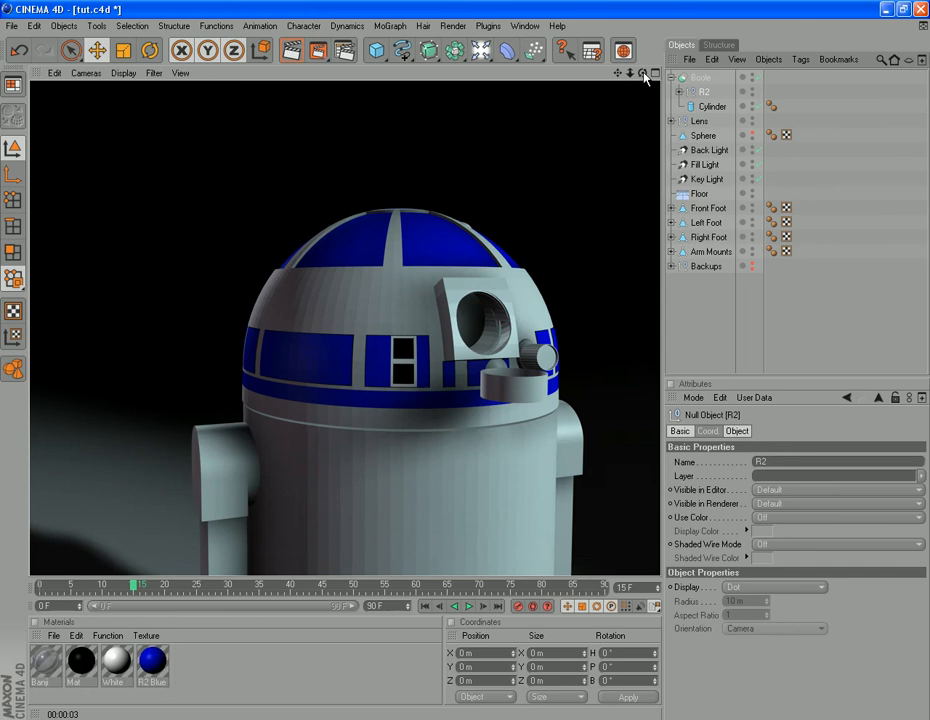
pyautogui.click(699, 121)
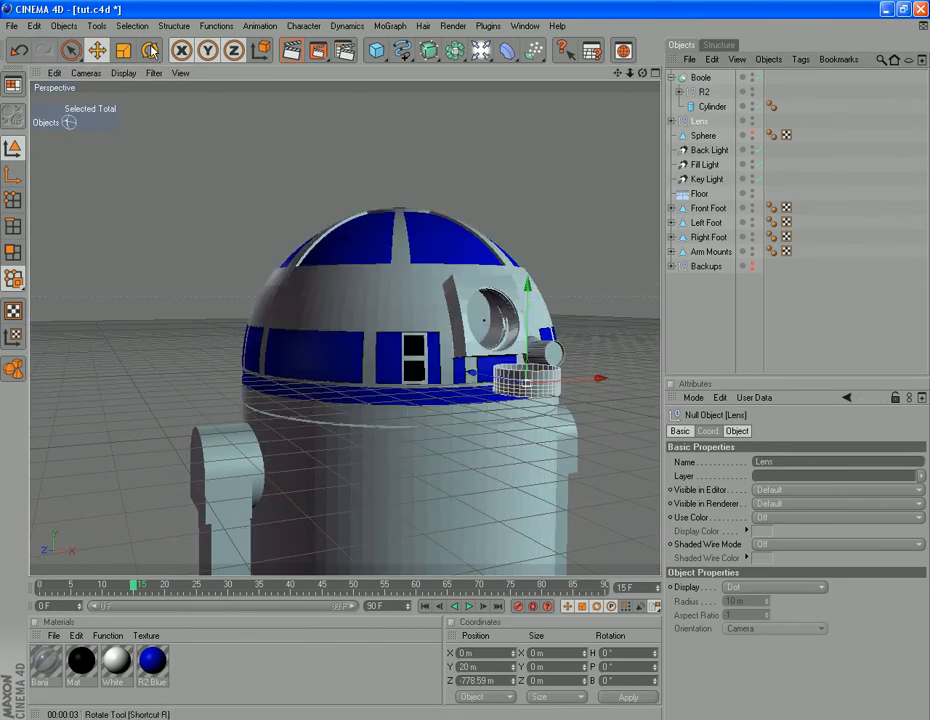
# Step: Tilt the Lens about 75° and raise it toward the dome's eye hole
pyautogui.click(150, 50)
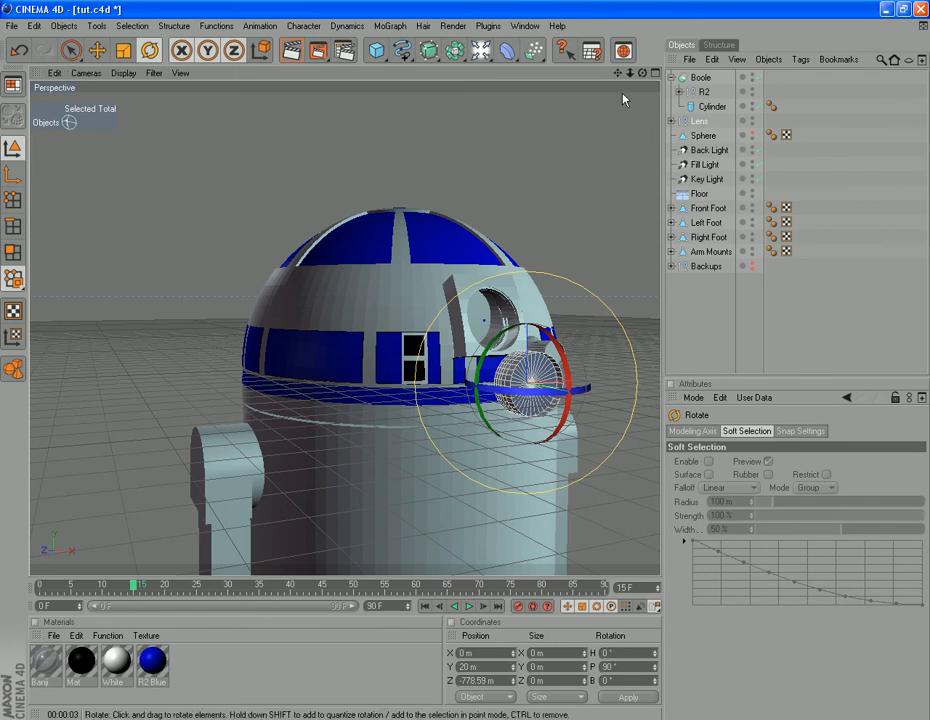
pyautogui.click(96, 50)
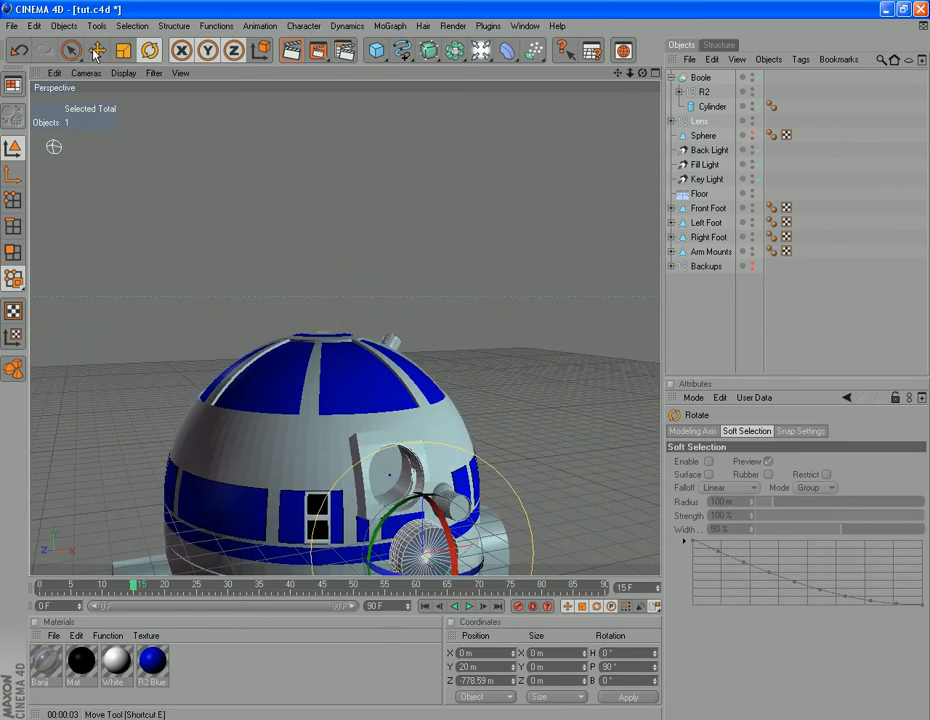
pyautogui.click(96, 50)
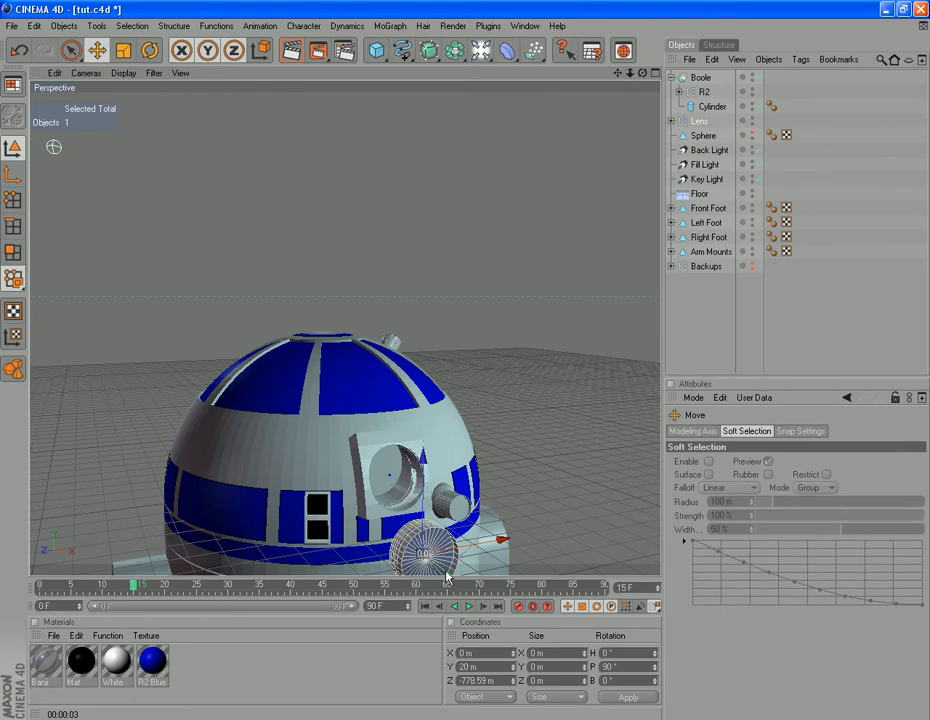
pyautogui.moveTo(420, 550); pyautogui.dragTo(380, 400)
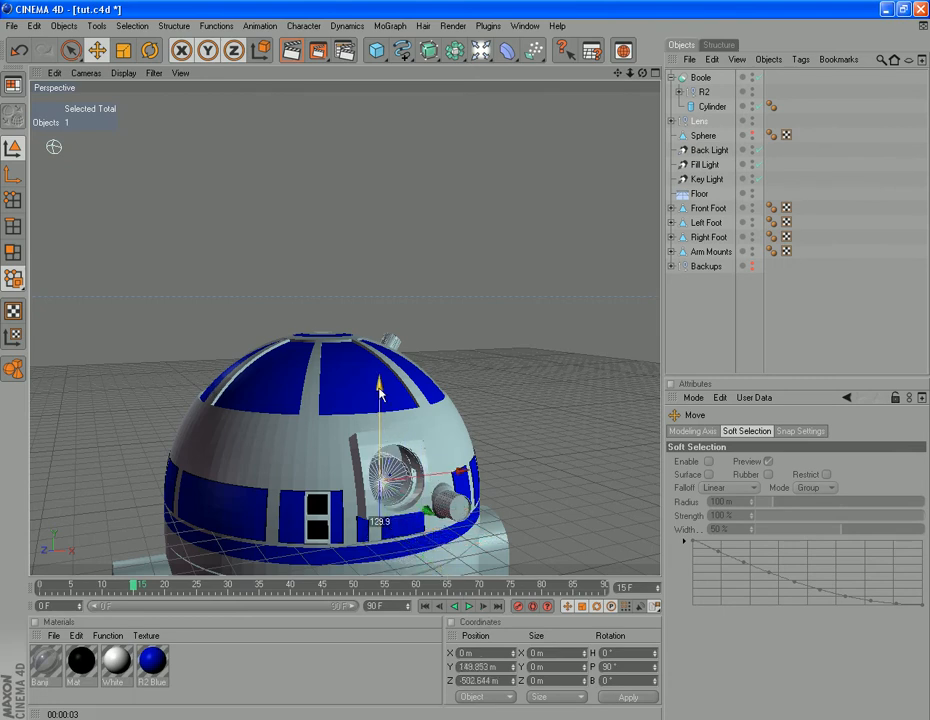
# Step: Seat the lens inside the eye hole and orbit the view to face it
pyautogui.moveTo(380, 395); pyautogui.dragTo(445, 510)
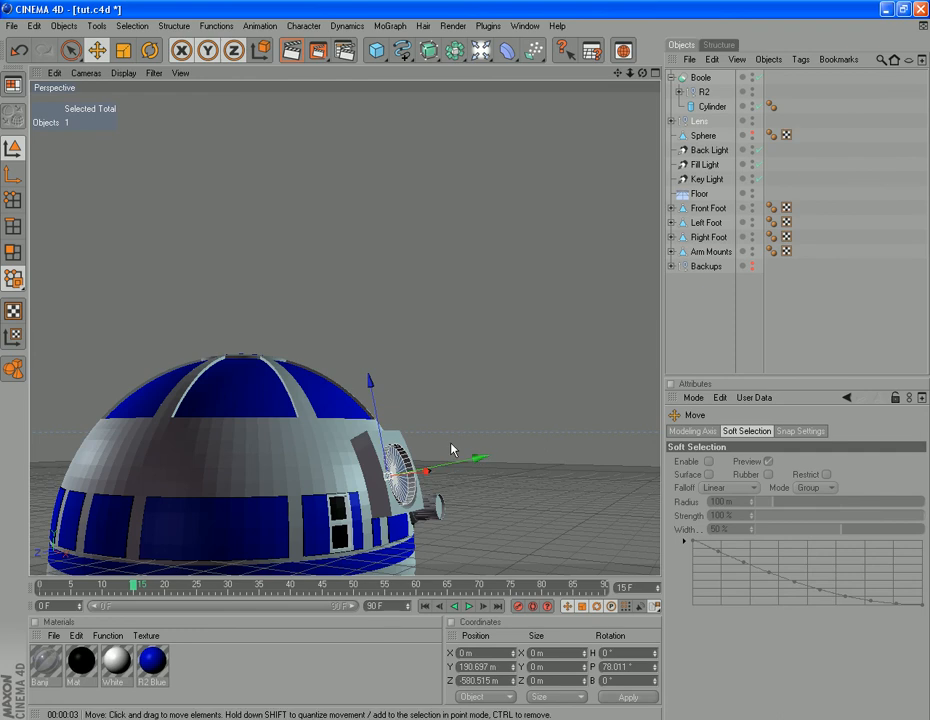
pyautogui.click(150, 50)
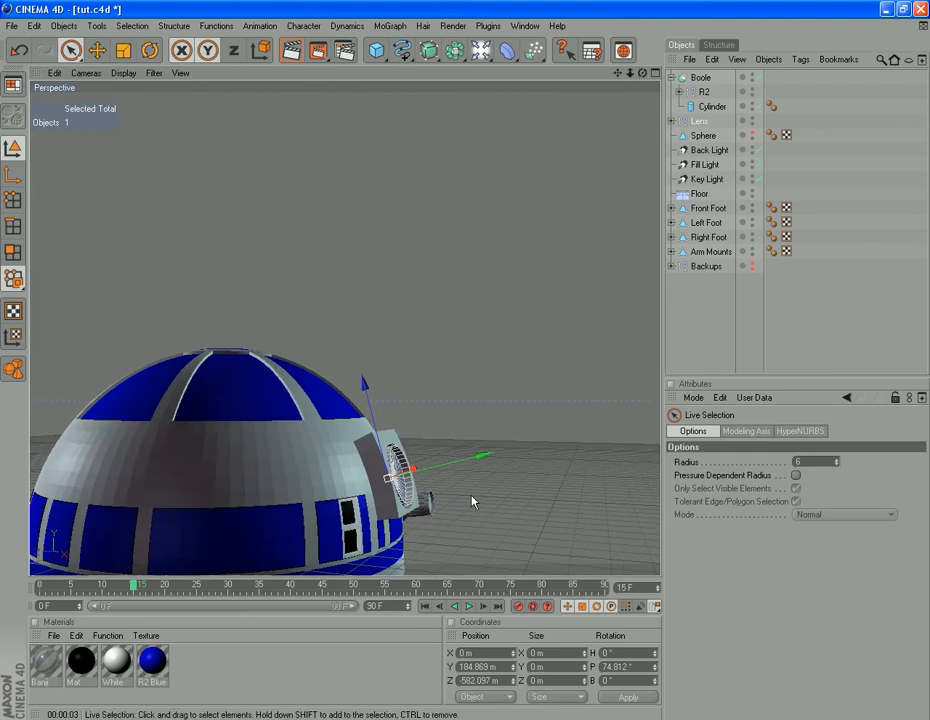
pyautogui.moveTo(490, 458); pyautogui.dragTo(475, 463)
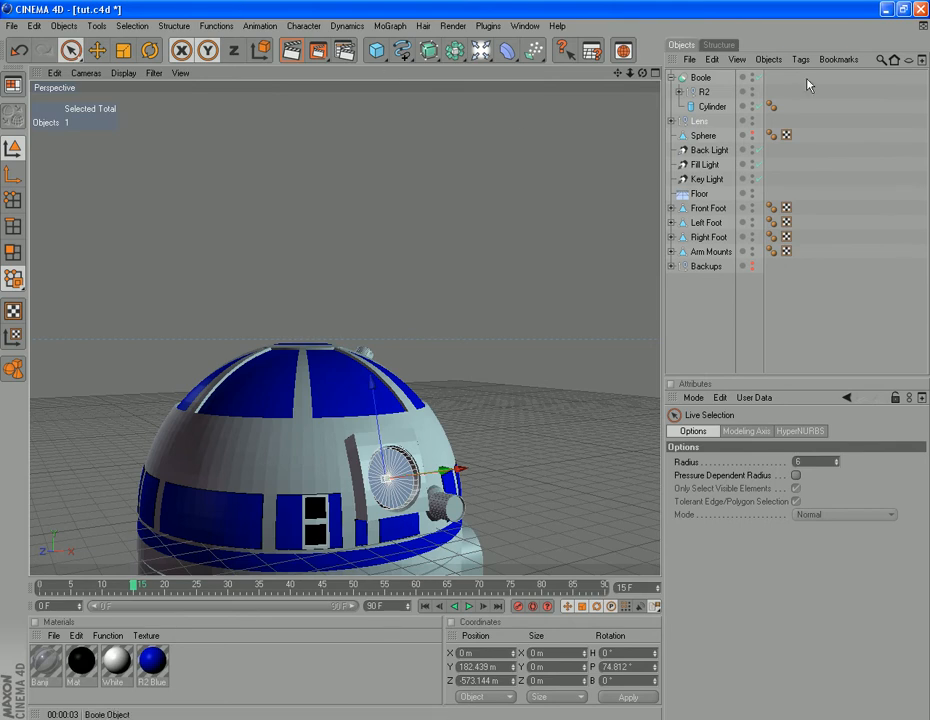
# Step: Extrude the lens Cylinder's Eye Sides polygons by 10 m and render the head
pyautogui.click(679, 91)
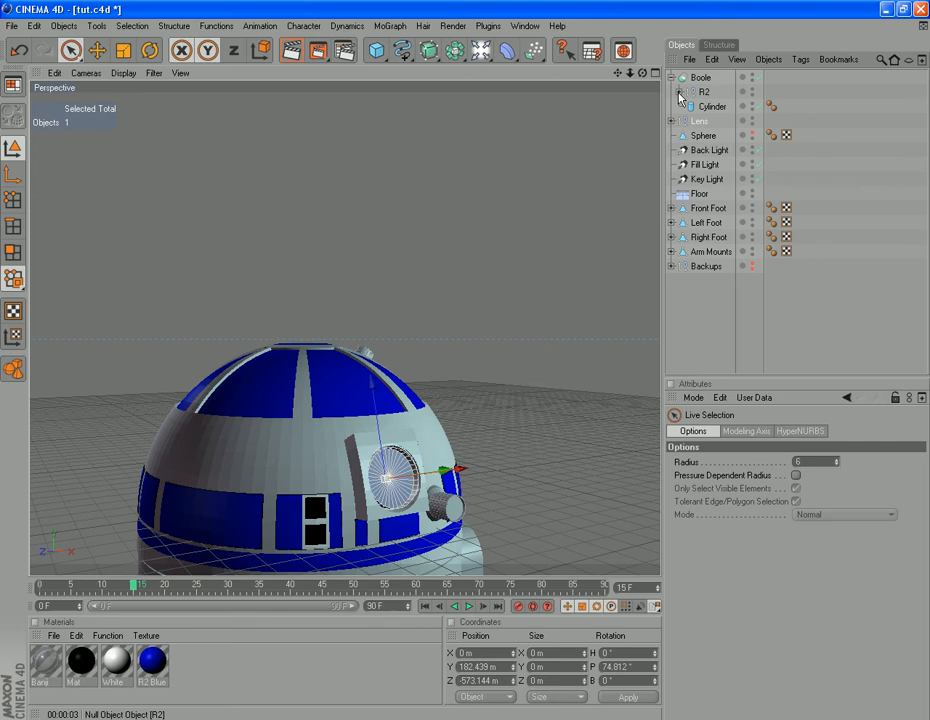
pyautogui.click(672, 120)
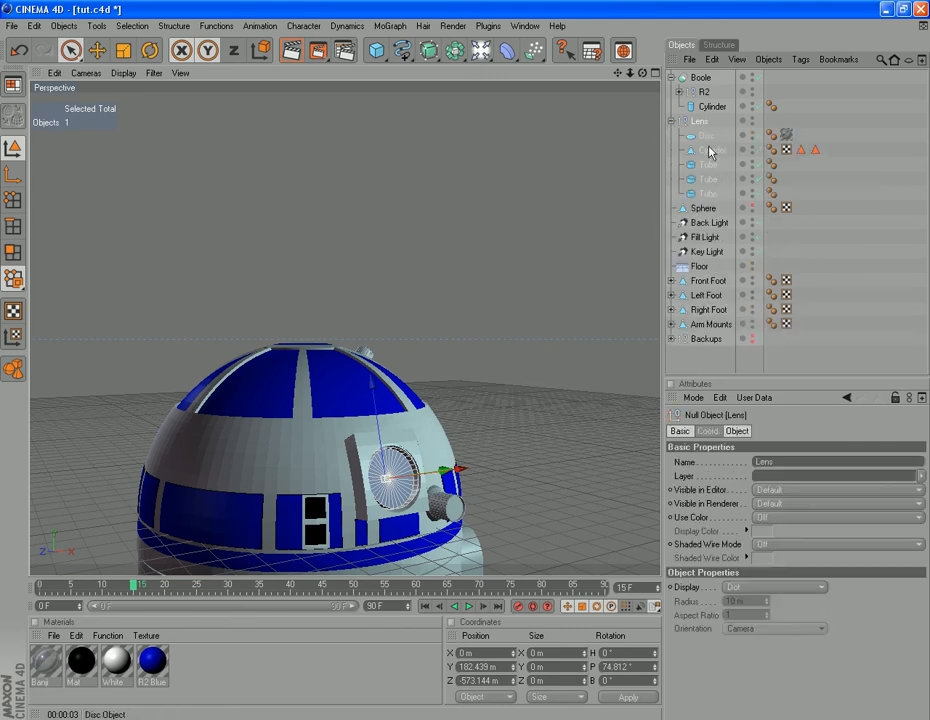
pyautogui.click(712, 150)
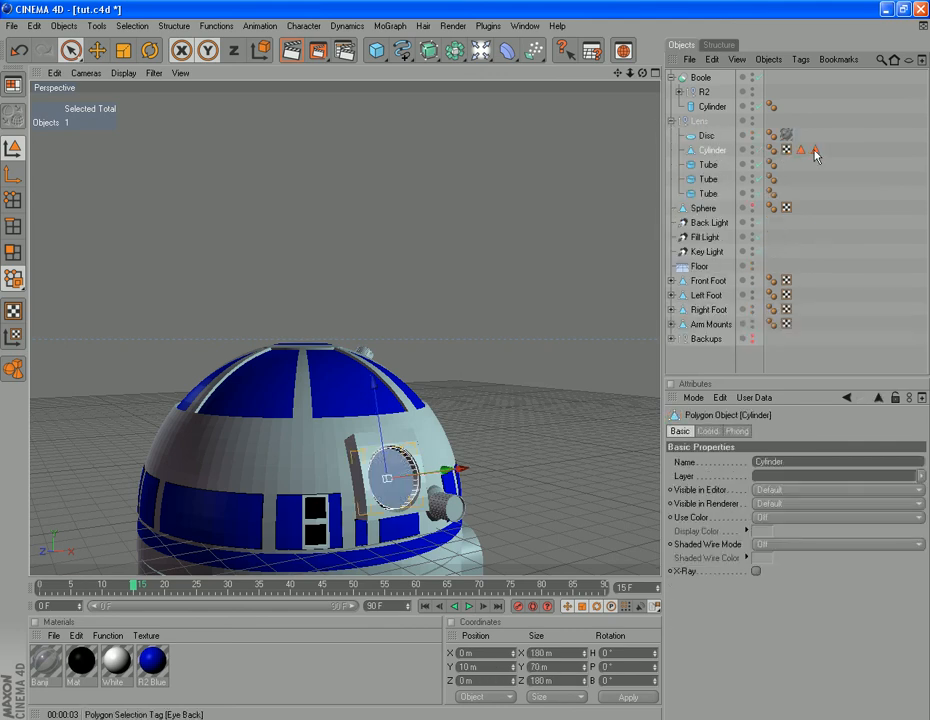
pyautogui.click(815, 149)
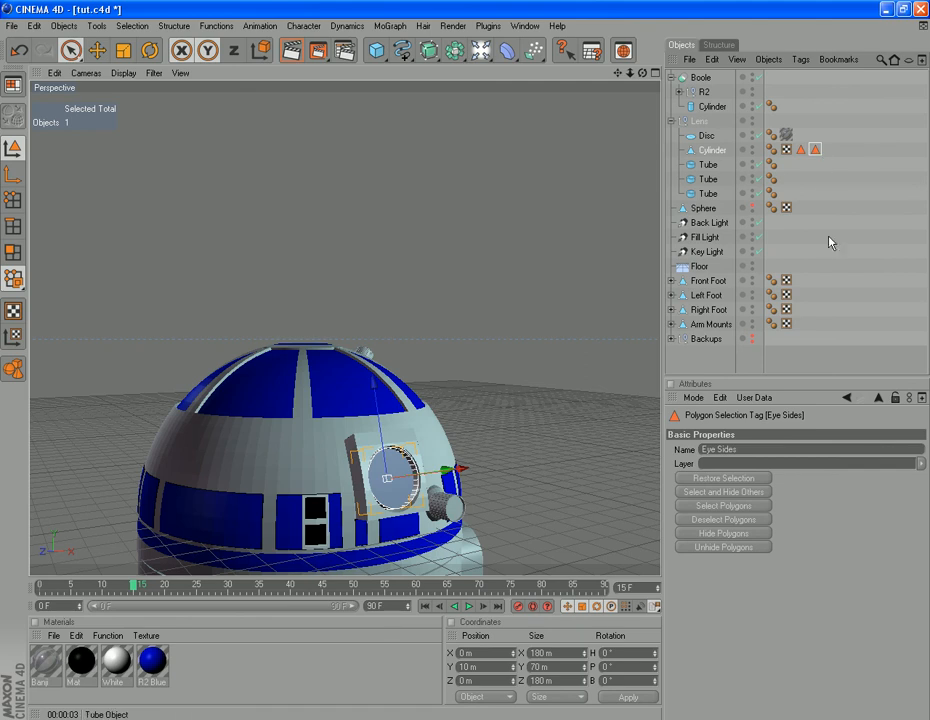
pyautogui.moveTo(722, 478)
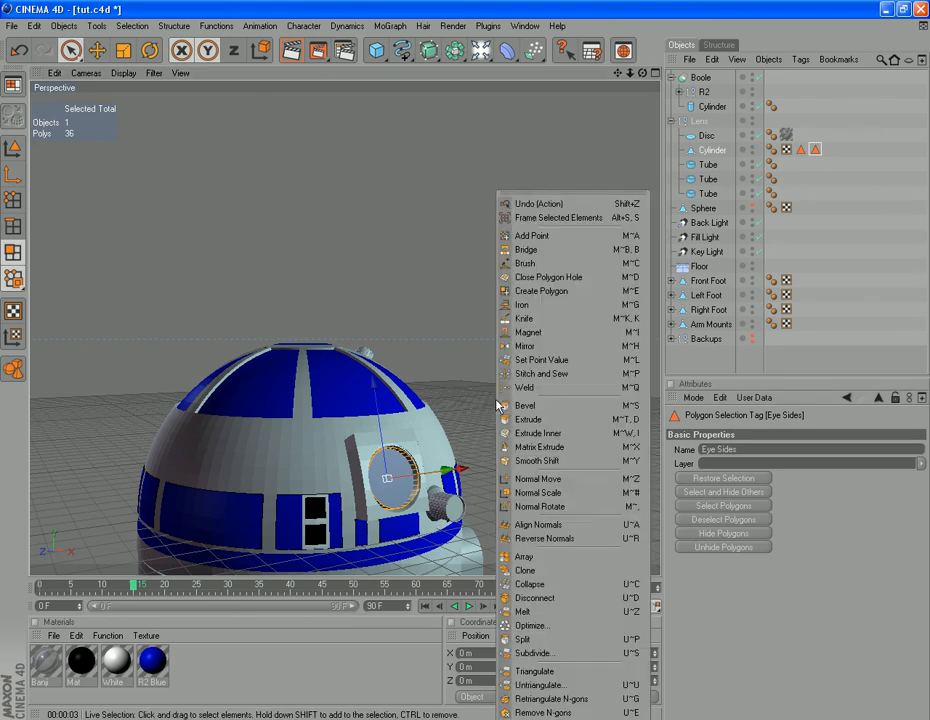
pyautogui.click(528, 419)
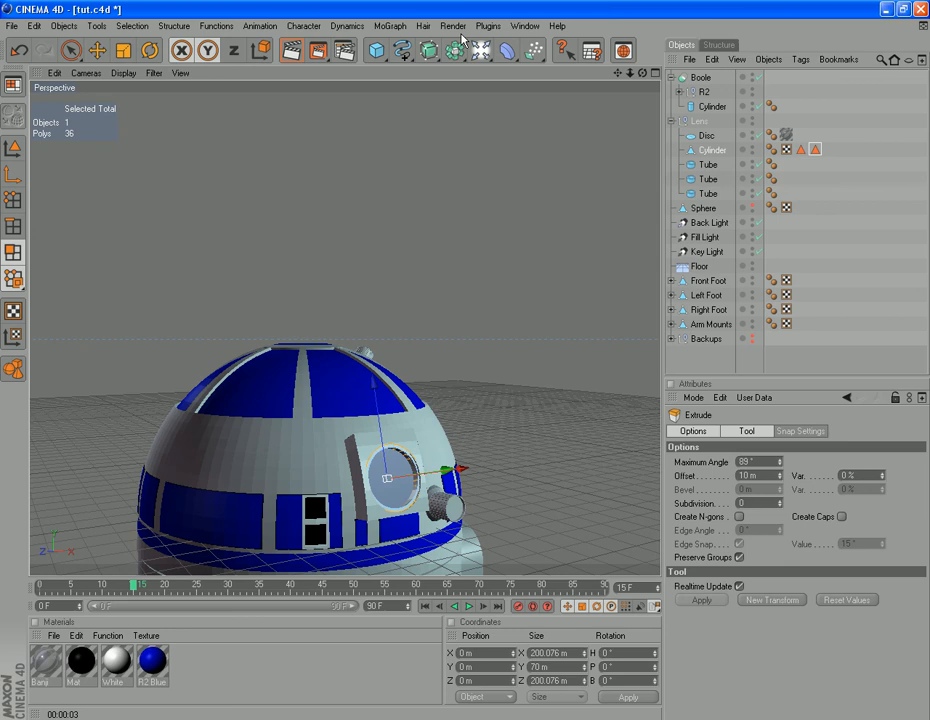
pyautogui.click(453, 50)
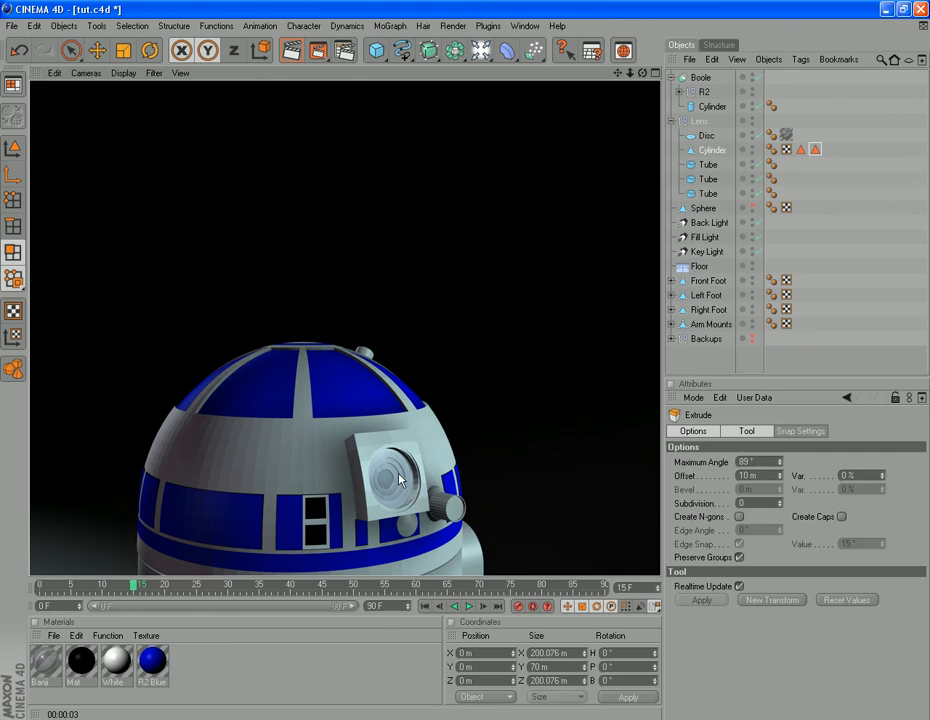
pyautogui.moveTo(390, 463)
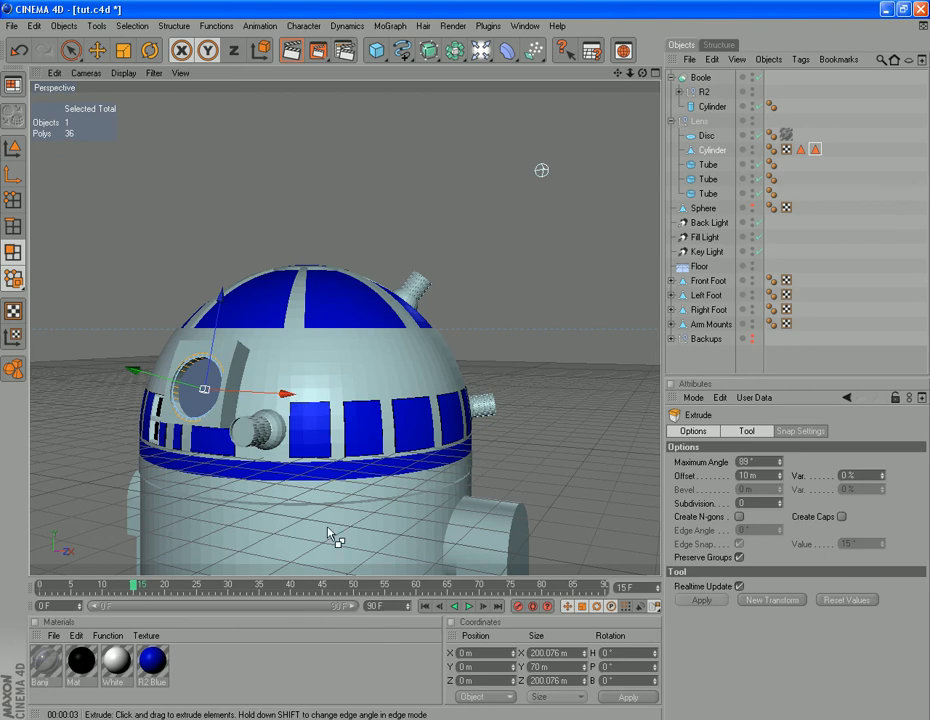
pyautogui.moveTo(260, 440)
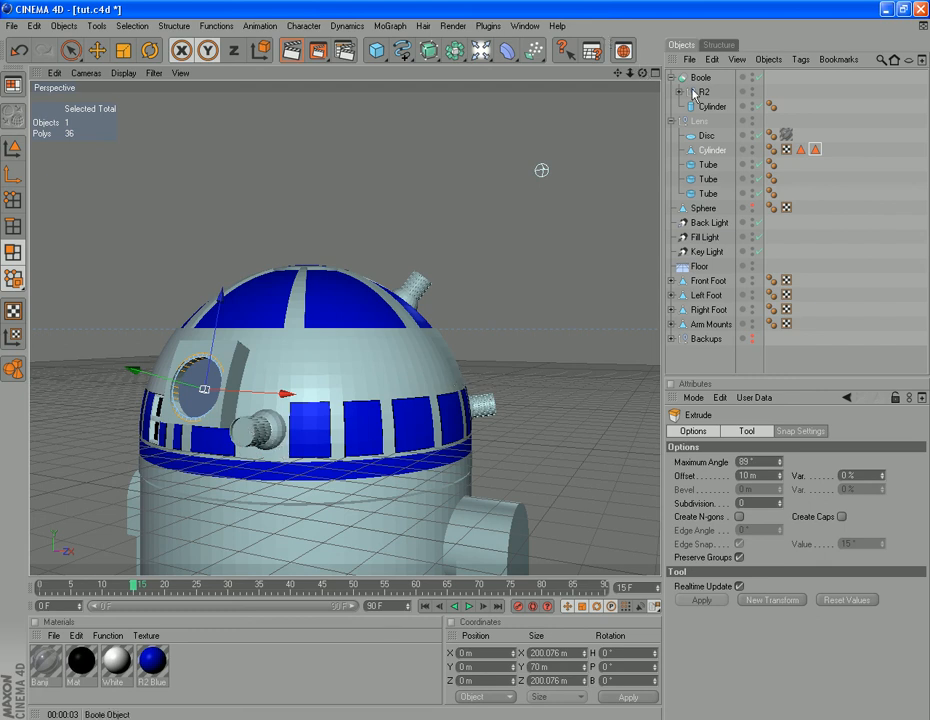
# Step: Revert to Saved from the File menu and confirm discarding the changes
pyautogui.click(679, 91)
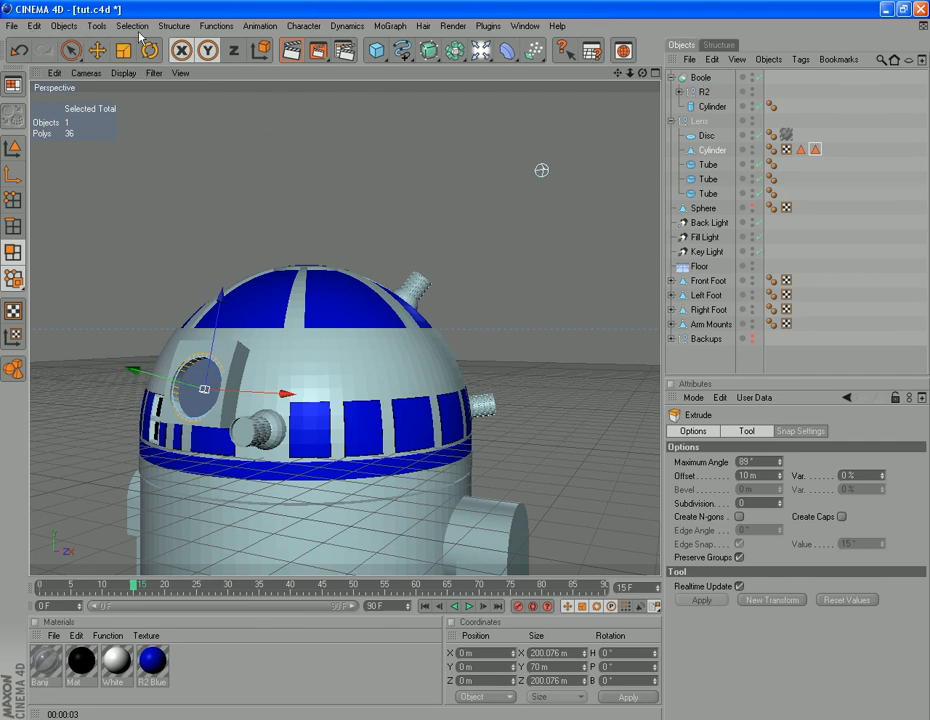
pyautogui.click(34, 26)
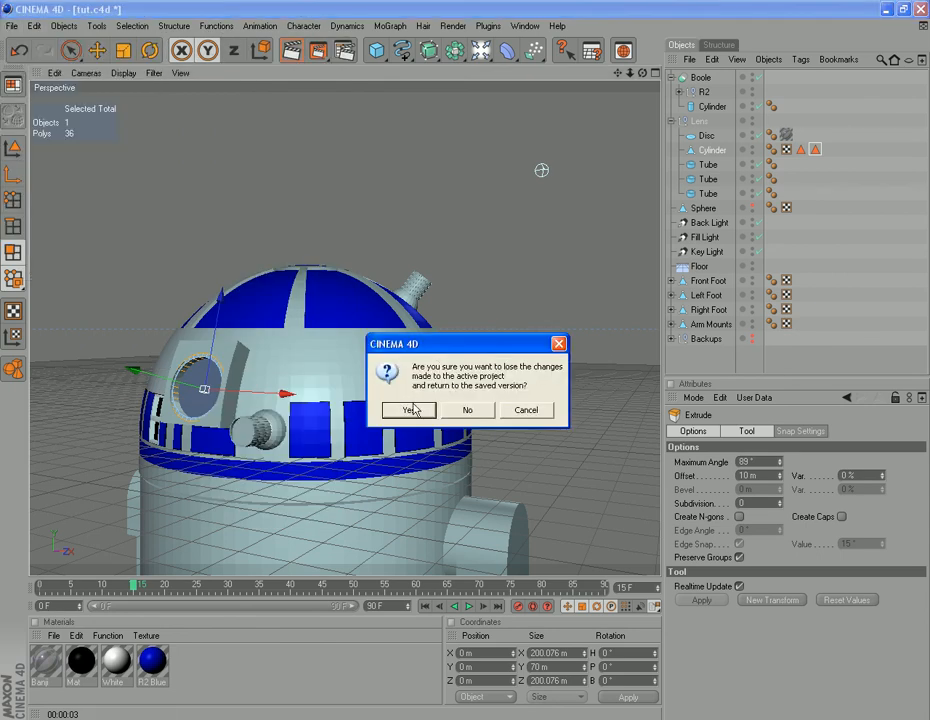
pyautogui.click(407, 410)
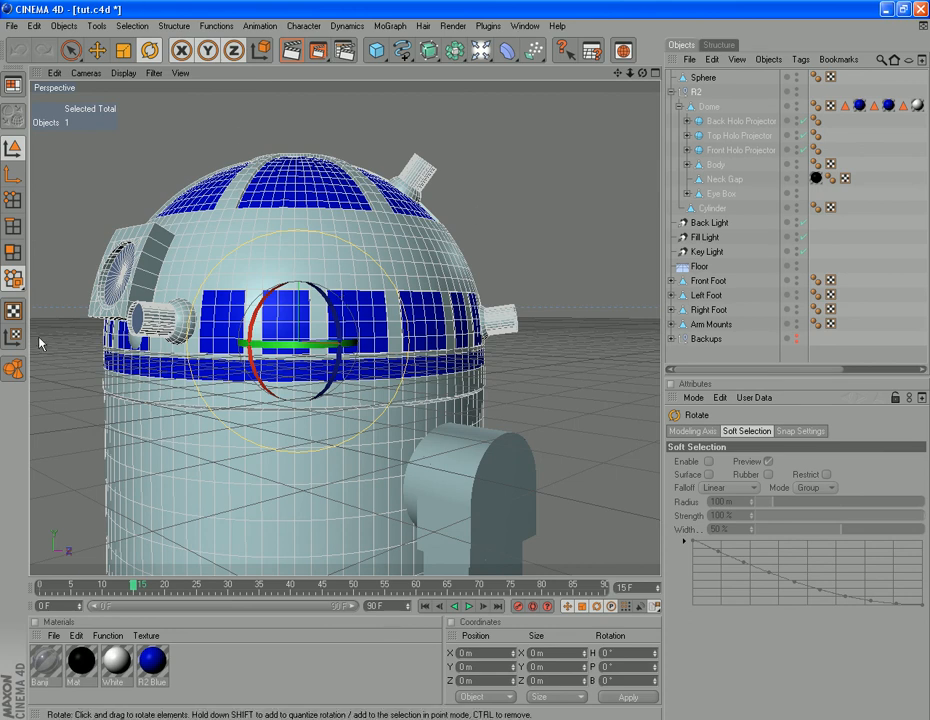
pyautogui.moveTo(186, 346)
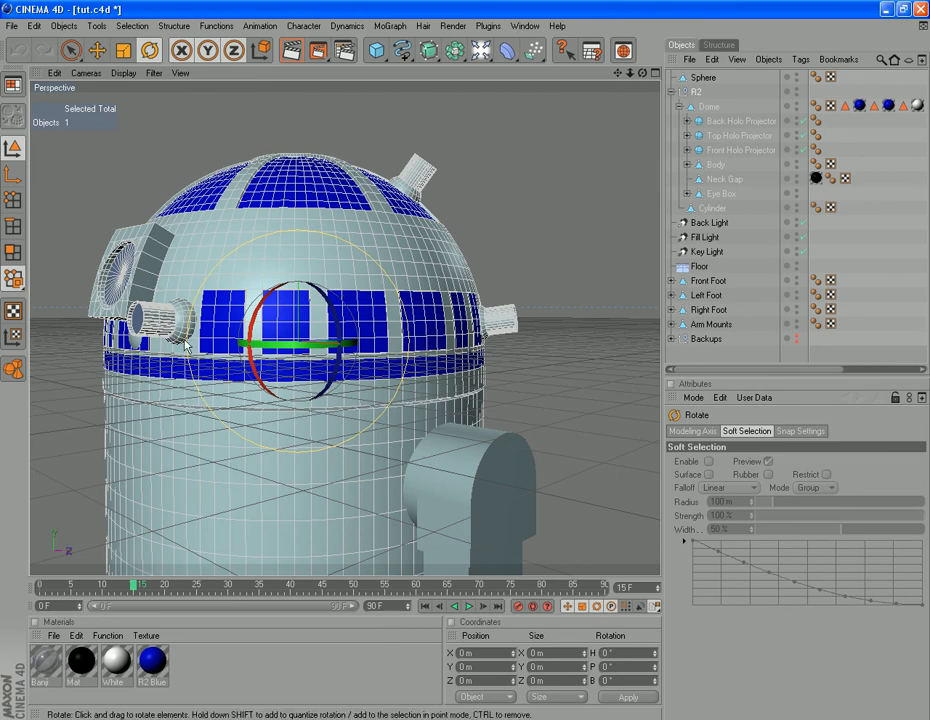
pyautogui.moveTo(82, 338)
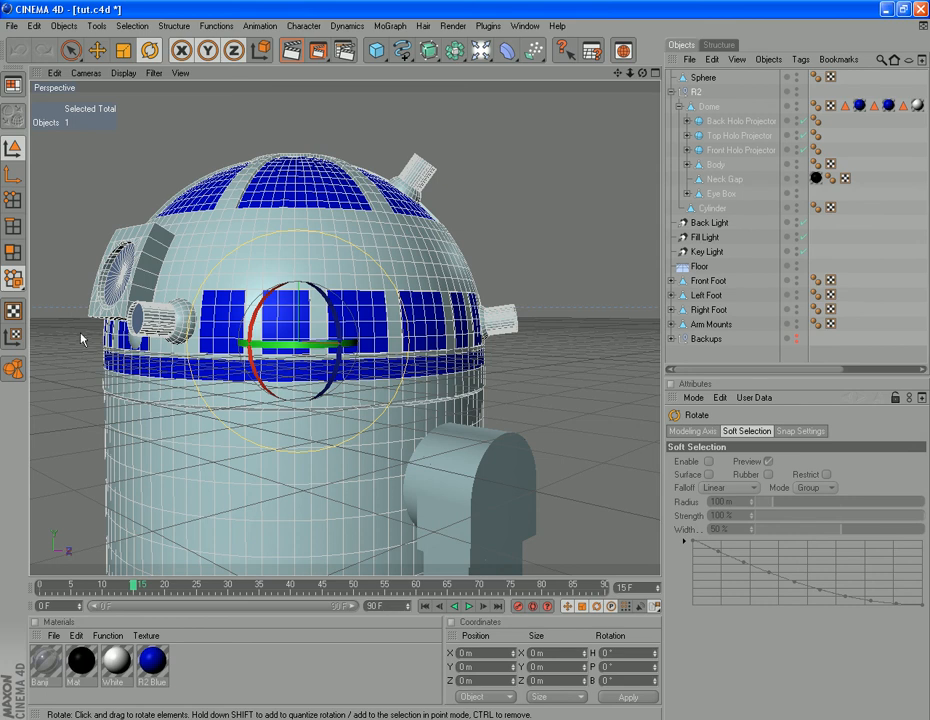